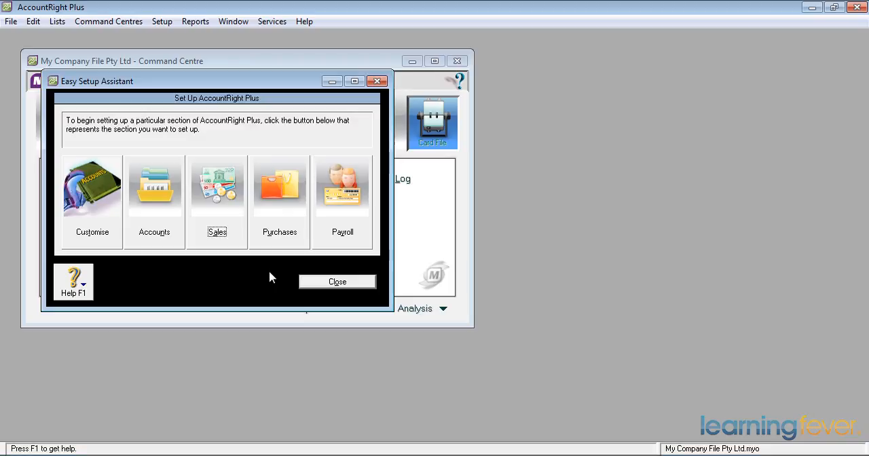
{"action": "mouse_move", "coordinate": [279, 234]}
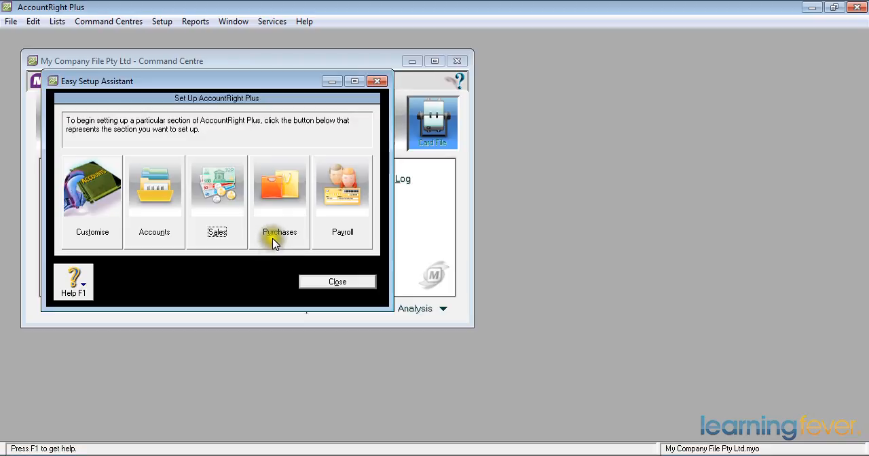
Step: Launch the Purchases Easy Setup Assistant from the Easy Setup Assistant window
{"action": "left_click", "coordinate": [279, 187]}
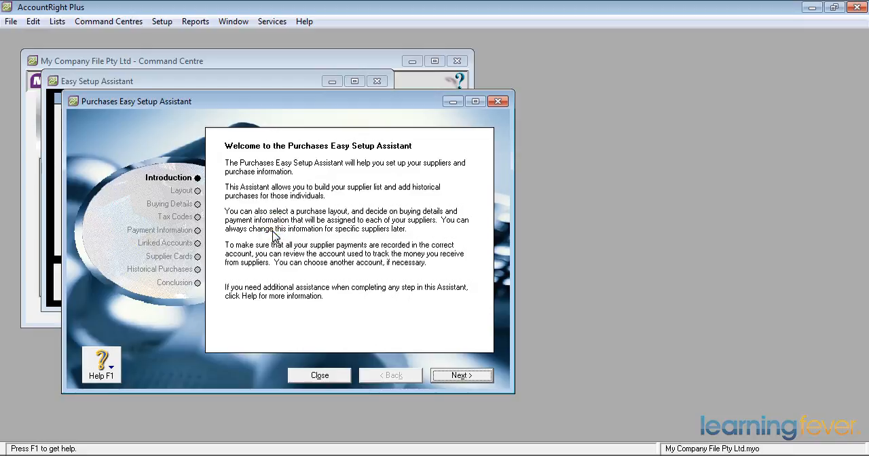
Step: Pass the introduction and choose No Default as the default purchase layout
{"action": "left_click", "coordinate": [462, 376]}
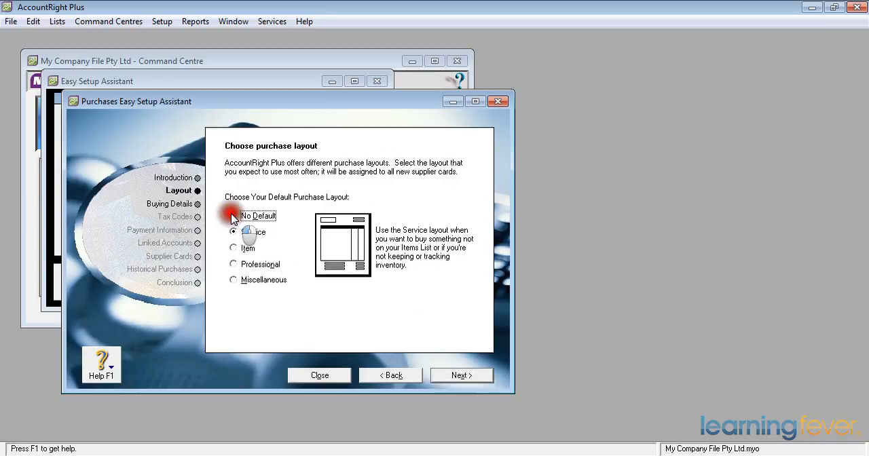
{"action": "left_click", "coordinate": [233, 216]}
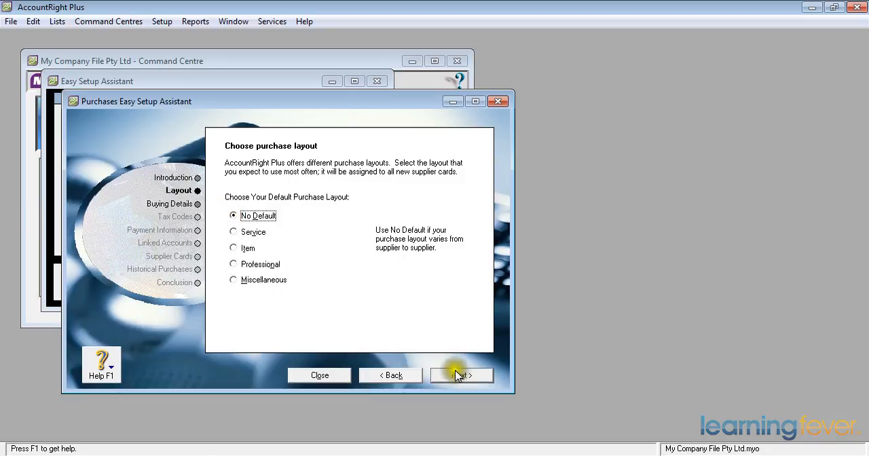
Step: Advance from the purchase layout page to Buying Details
{"action": "left_click", "coordinate": [461, 375]}
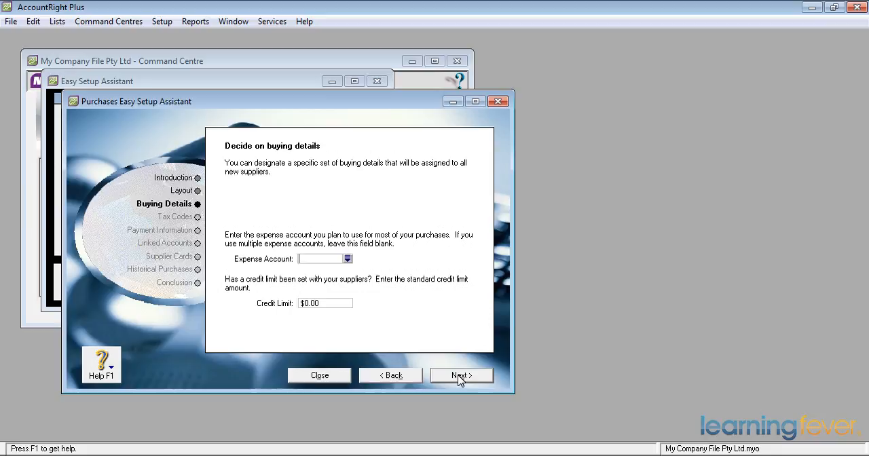
Step: Leave Expense Account blank and Credit Limit at $0.00, advancing to Tax Codes
{"action": "left_click", "coordinate": [461, 375]}
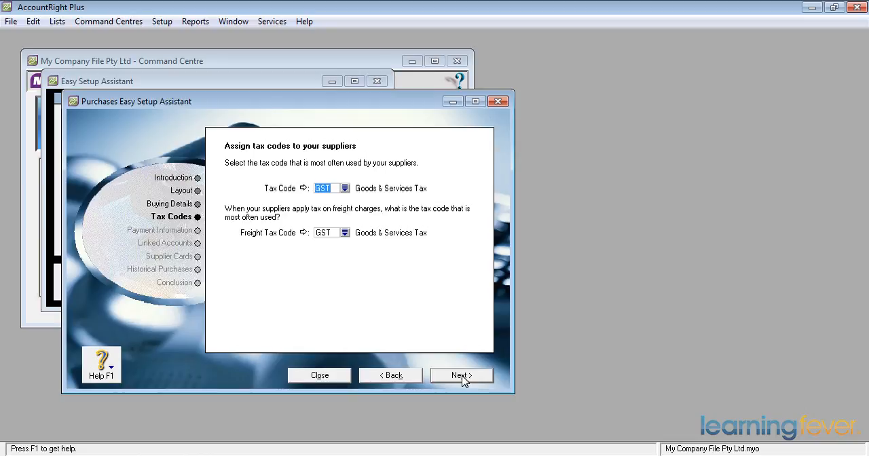
Step: Keep GST as tax and freight tax codes, advancing to Payment Information
{"action": "left_click", "coordinate": [461, 376]}
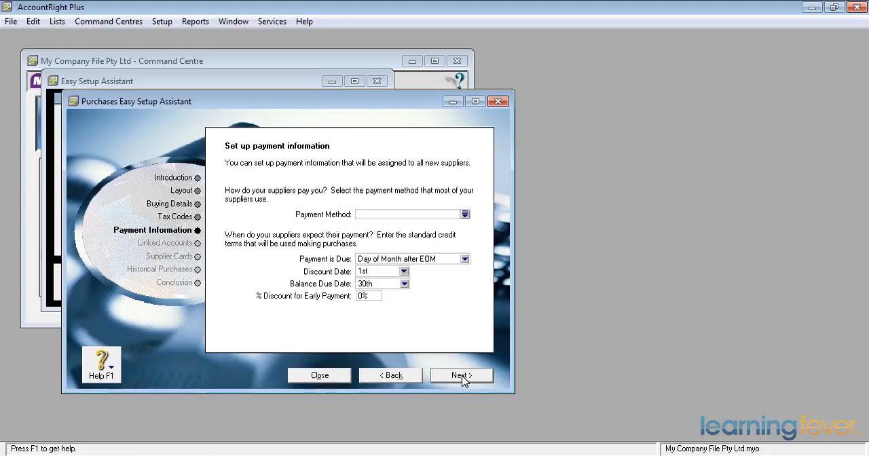
Step: Set 1-1190 Electronic Clearing Account as the account for paying bills
{"action": "left_click", "coordinate": [461, 376]}
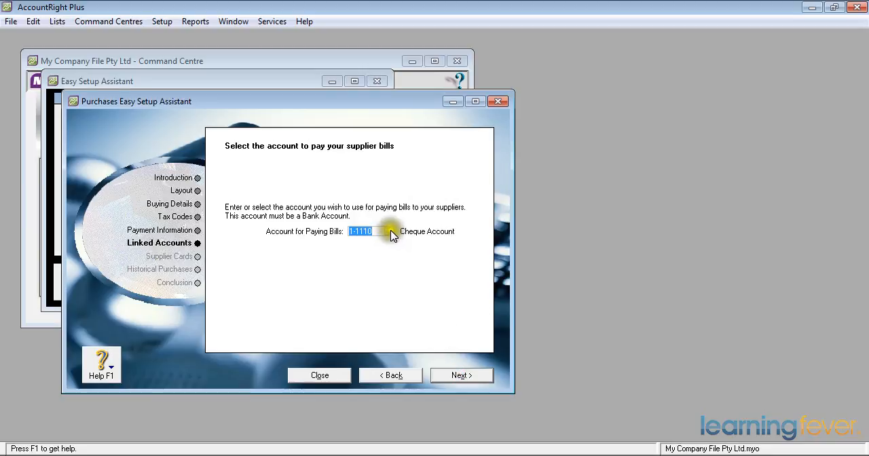
{"action": "left_click", "coordinate": [390, 231]}
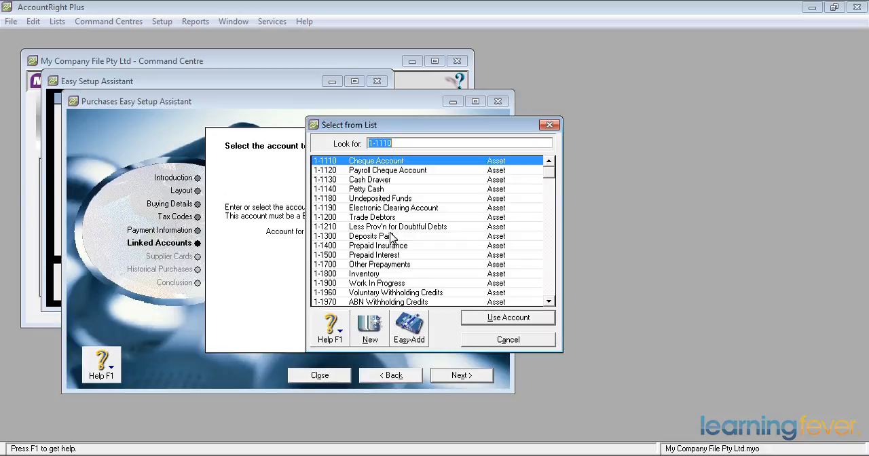
{"action": "mouse_move", "coordinate": [367, 208]}
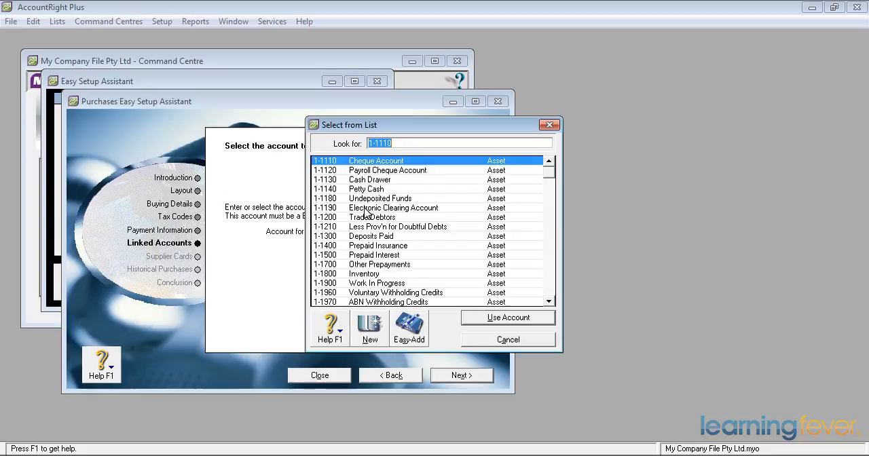
{"action": "left_click", "coordinate": [394, 208]}
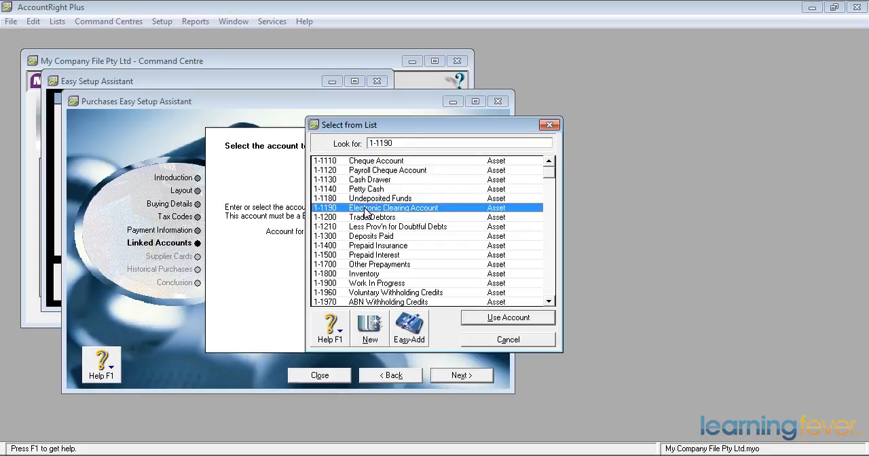
{"action": "left_click", "coordinate": [508, 317]}
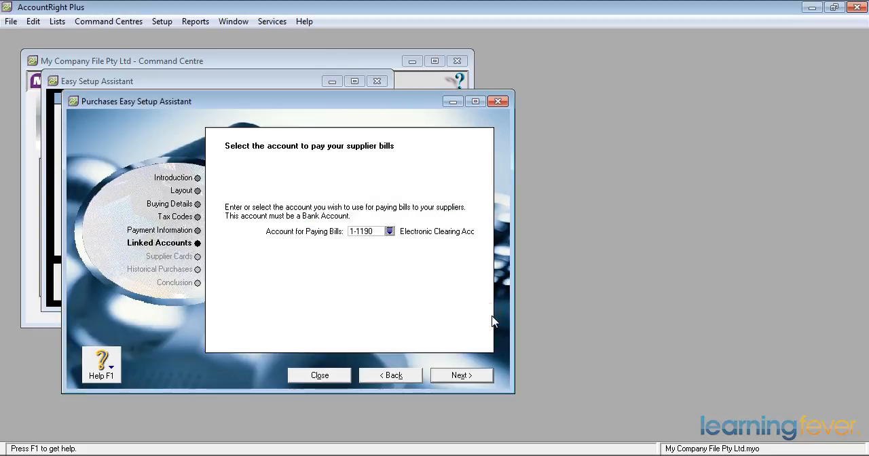
{"action": "mouse_move", "coordinate": [475, 321]}
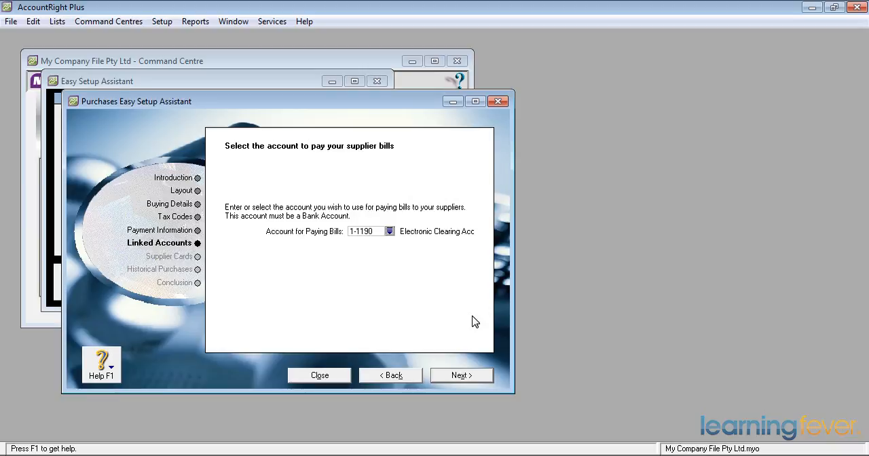
Step: Advance from Linked Accounts to the empty Supplier Cards page
{"action": "left_click", "coordinate": [461, 376]}
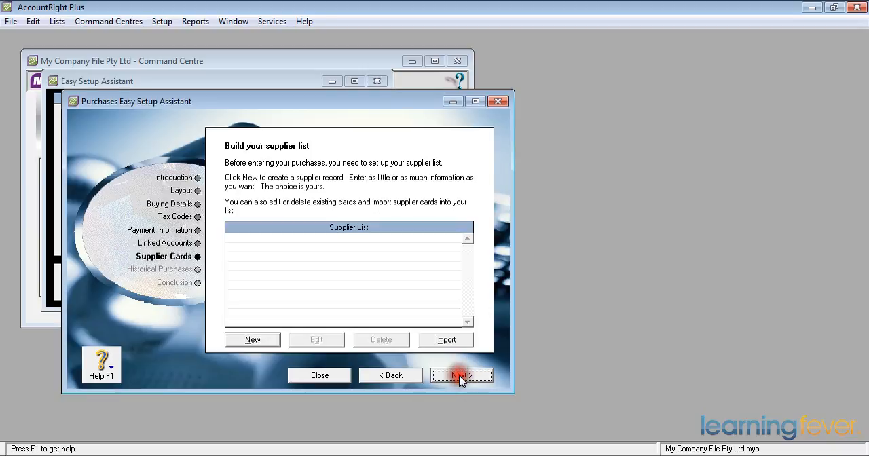
{"action": "left_click", "coordinate": [462, 375]}
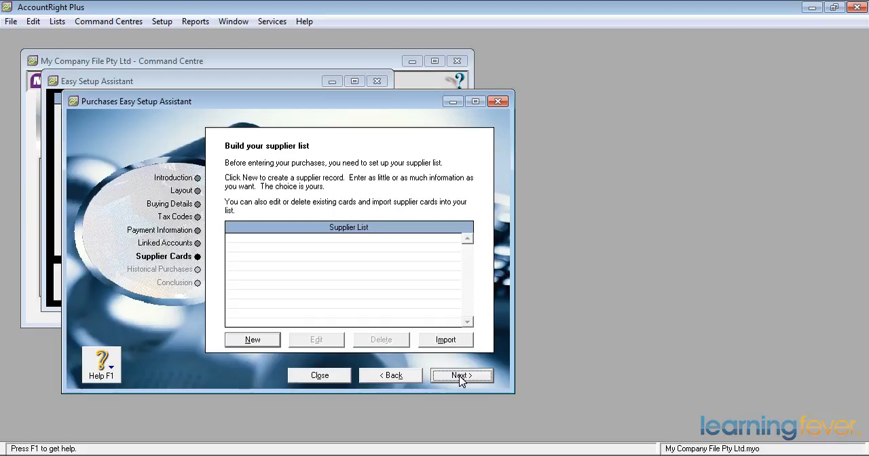
Step: Skip adding supplier cards and advance to Historical Purchases
{"action": "left_click", "coordinate": [462, 375]}
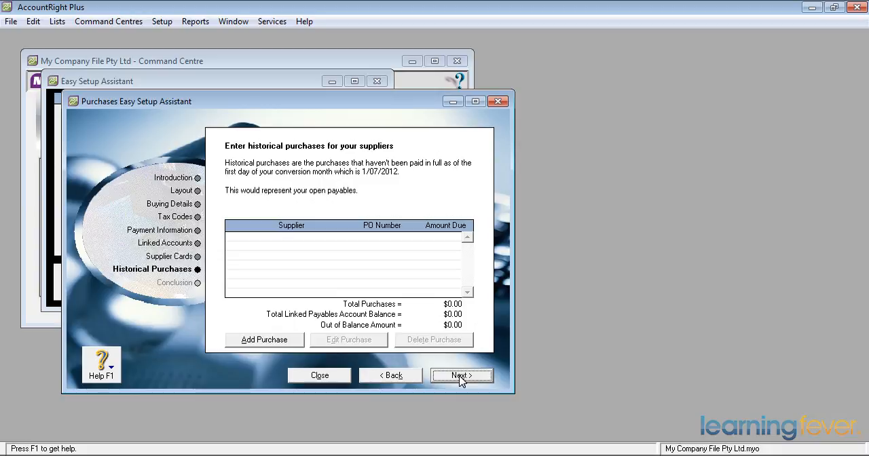
Step: Reach the Conclusion page and close the Purchases Easy Setup Assistant
{"action": "left_click", "coordinate": [461, 376]}
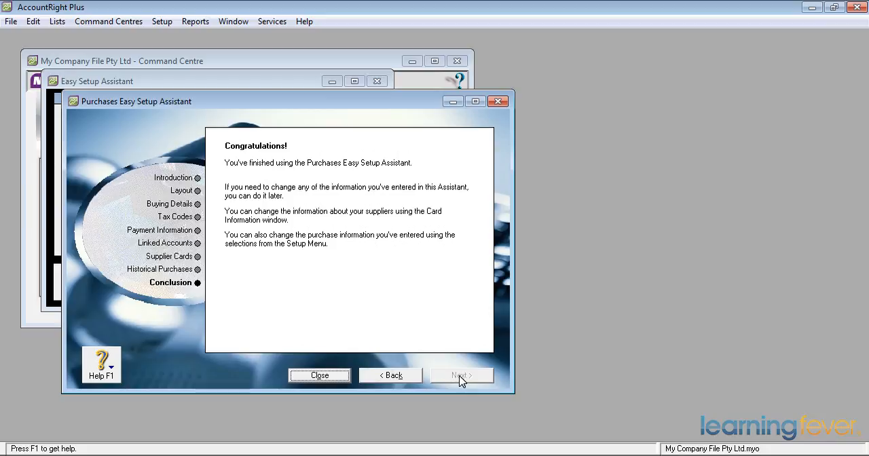
{"action": "left_click", "coordinate": [320, 375]}
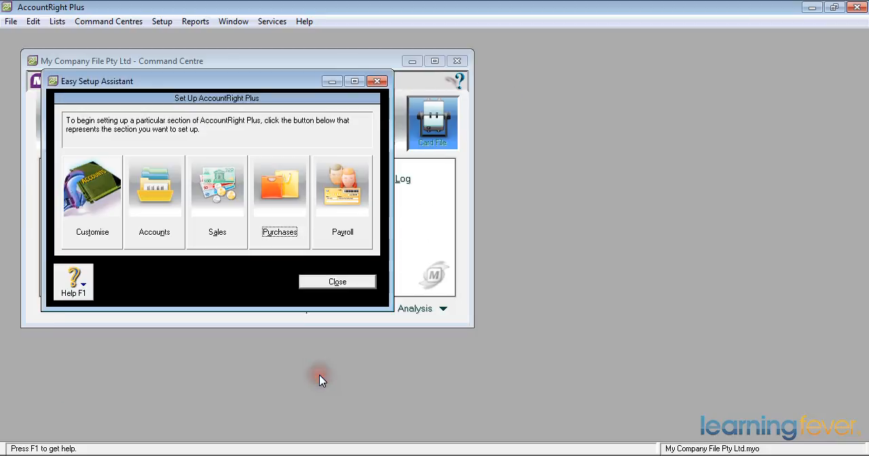